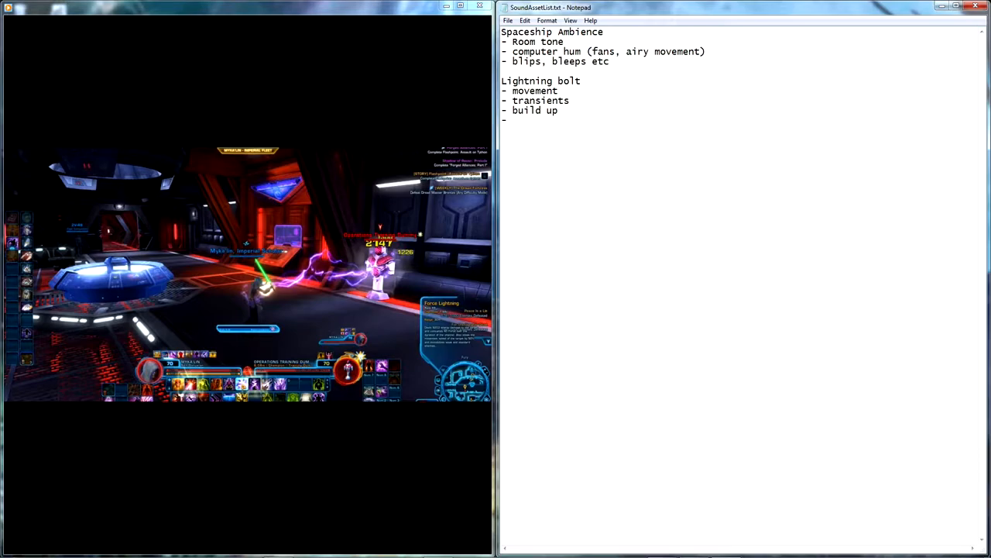
- Add 'fade' and 'power down' as breakdown items under the Lightning bolt list
{"action": "type", "text": "fade"}
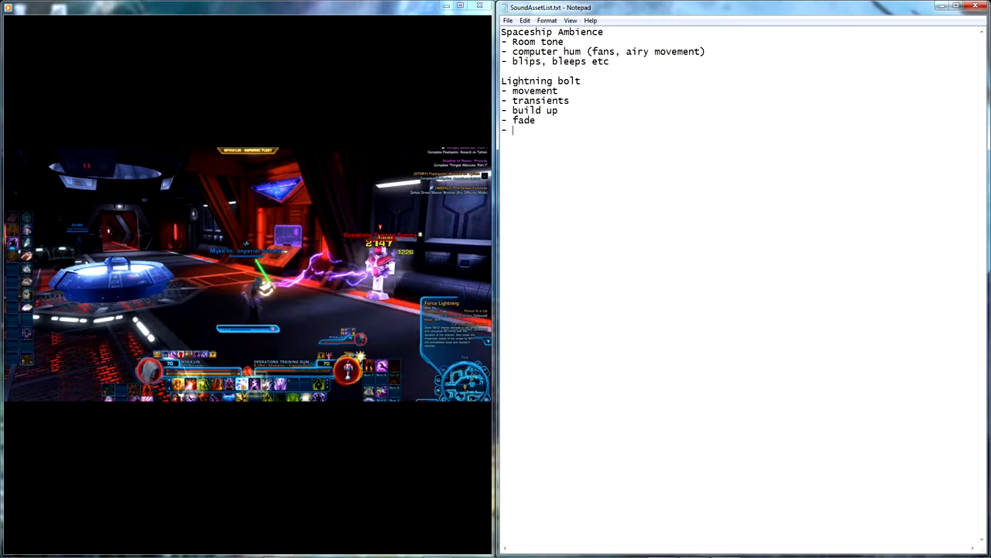
{"action": "type", "text": "power down sfx"}
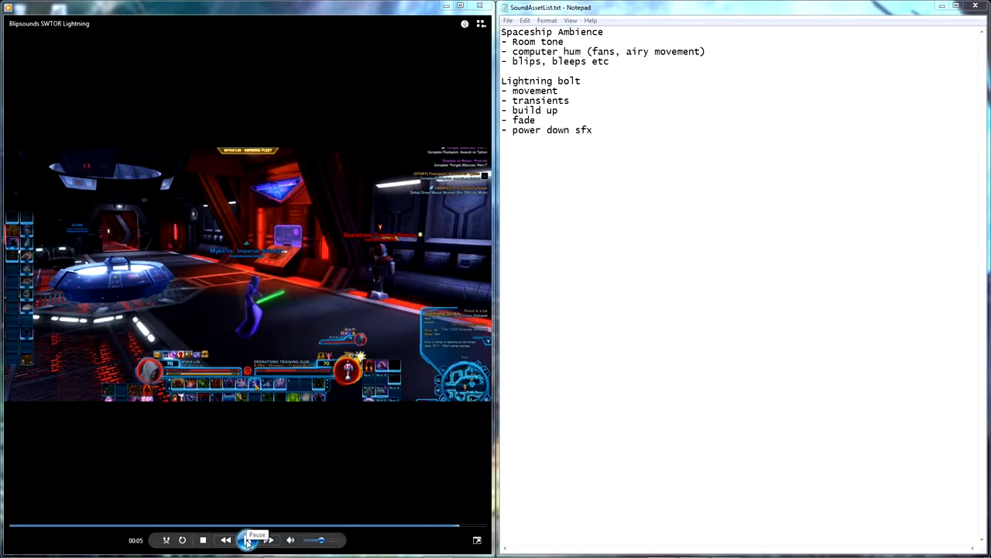
{"action": "left_click", "coordinate": [248, 539]}
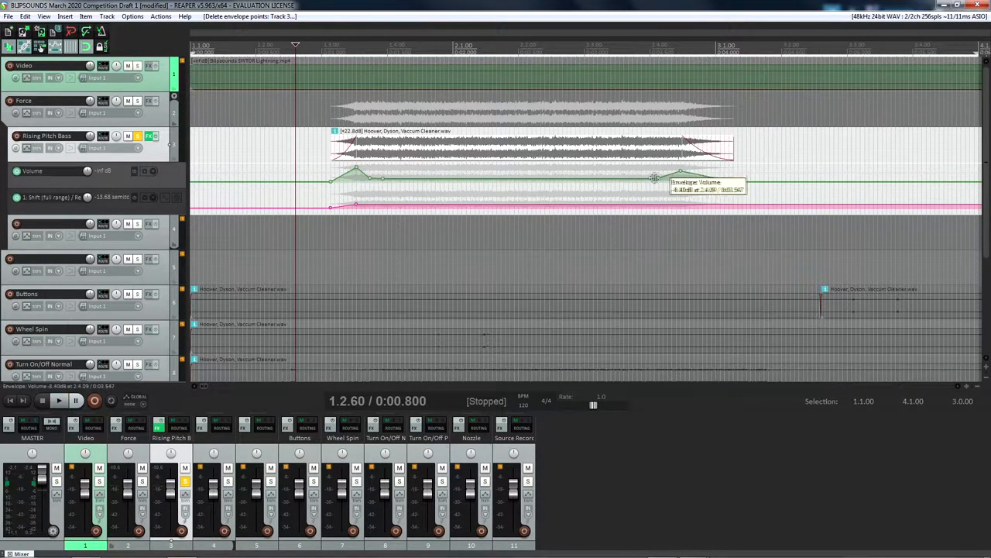
- Move a volume envelope point on the Rising Pitch Bass track leftward along the lane
{"action": "left_click_drag", "start_coordinate": [654, 178], "coordinate": [384, 178]}
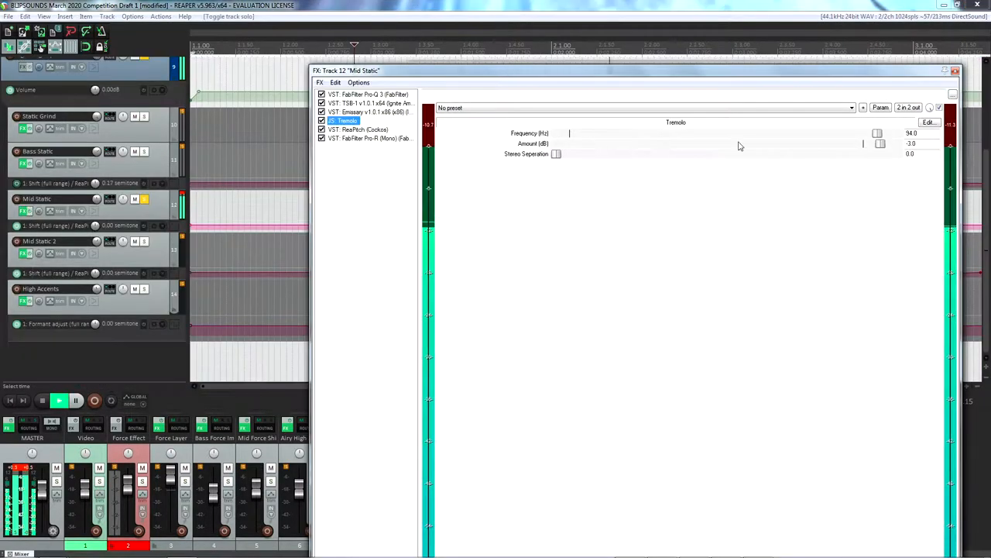
- Show the tremolo plugin's settings in the Mid Static track's FX chain
{"action": "left_click", "coordinate": [370, 112]}
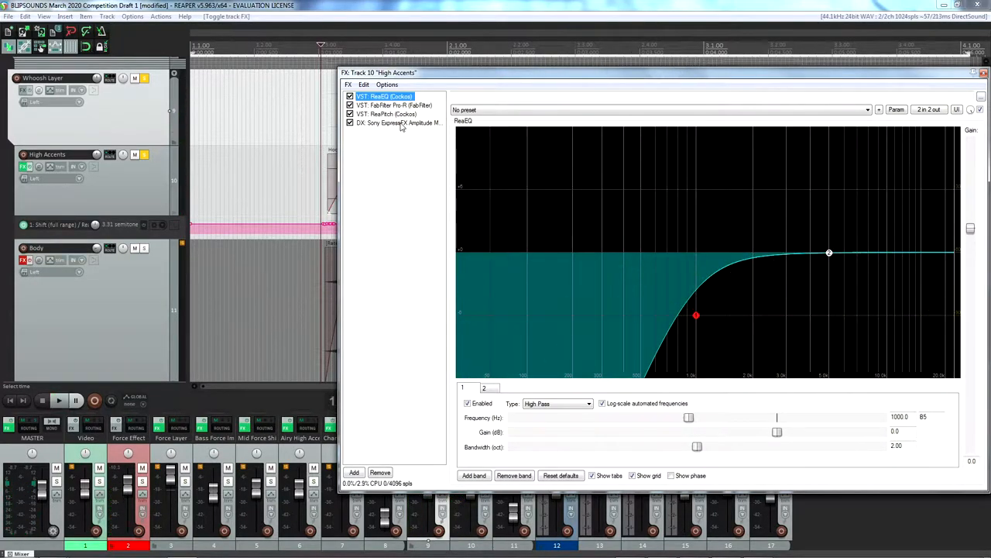
- Step through the High Accents FX chain from the high-pass ReaEQ to the FabFilter Pro-R reverb
{"action": "left_click", "coordinate": [394, 106]}
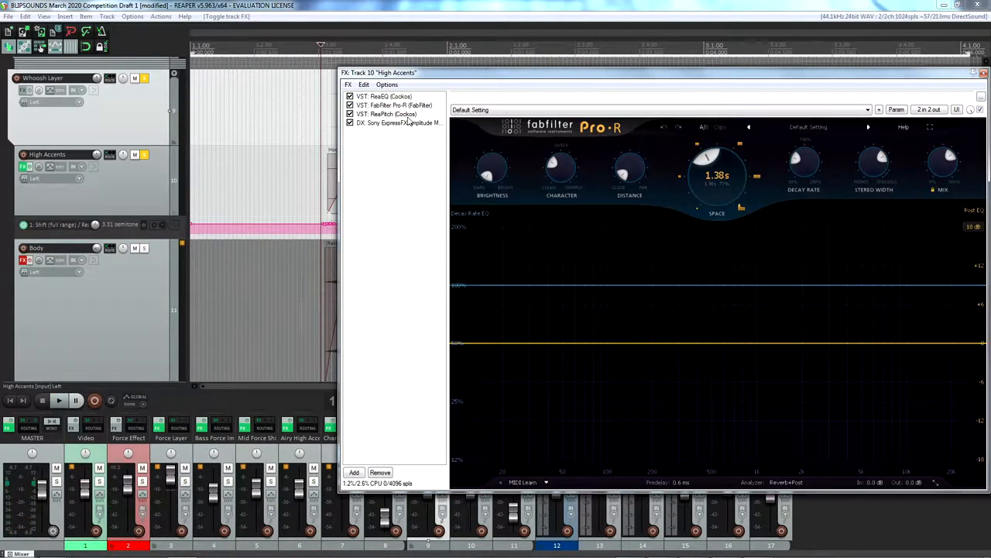
{"action": "left_click", "coordinate": [387, 114]}
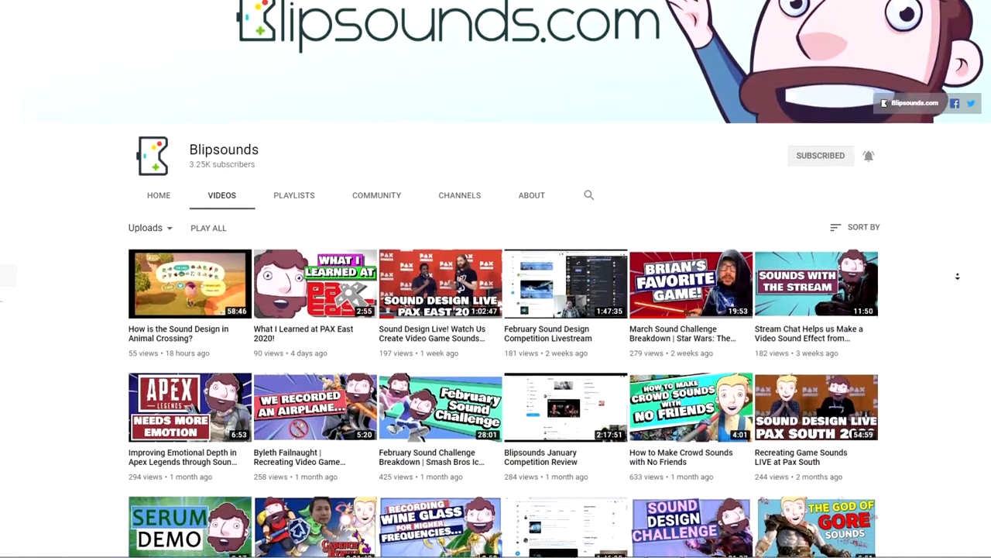
- Scroll through the Blipsounds uploads and down to the website's mindset and workflow videos
{"action": "scroll", "scroll_direction": "down", "scroll_amount": 3}
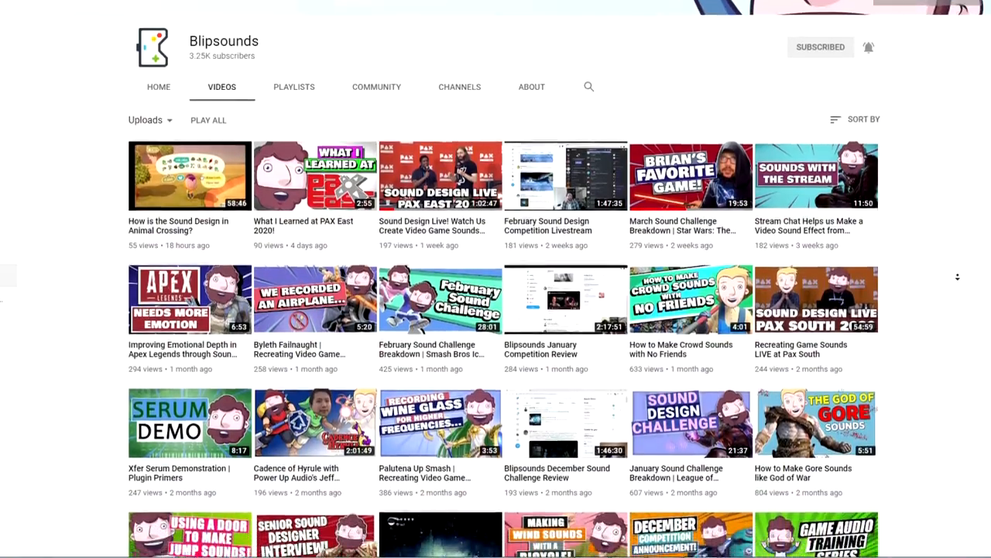
{"action": "scroll", "scroll_direction": "down", "scroll_amount": 3}
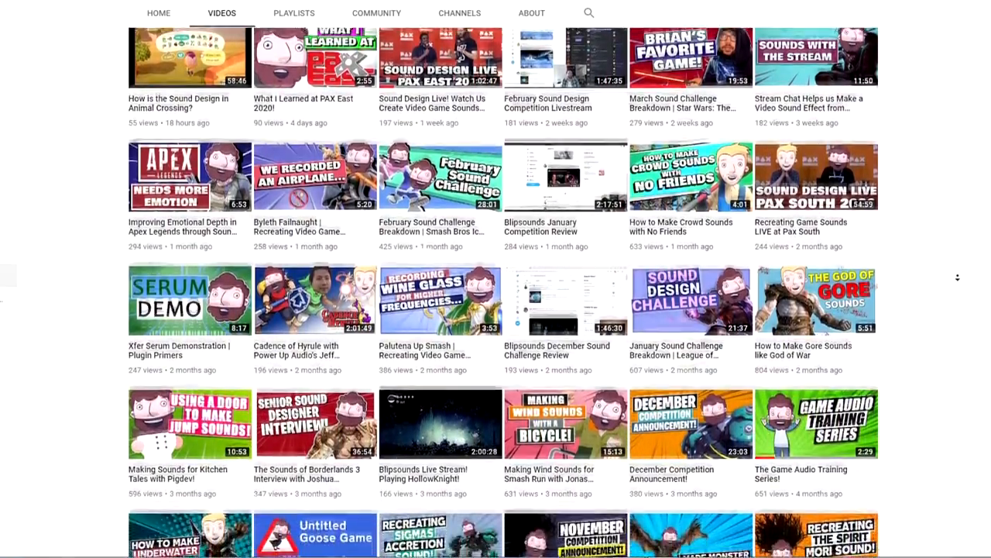
{"action": "scroll", "scroll_direction": "down", "scroll_amount": 3}
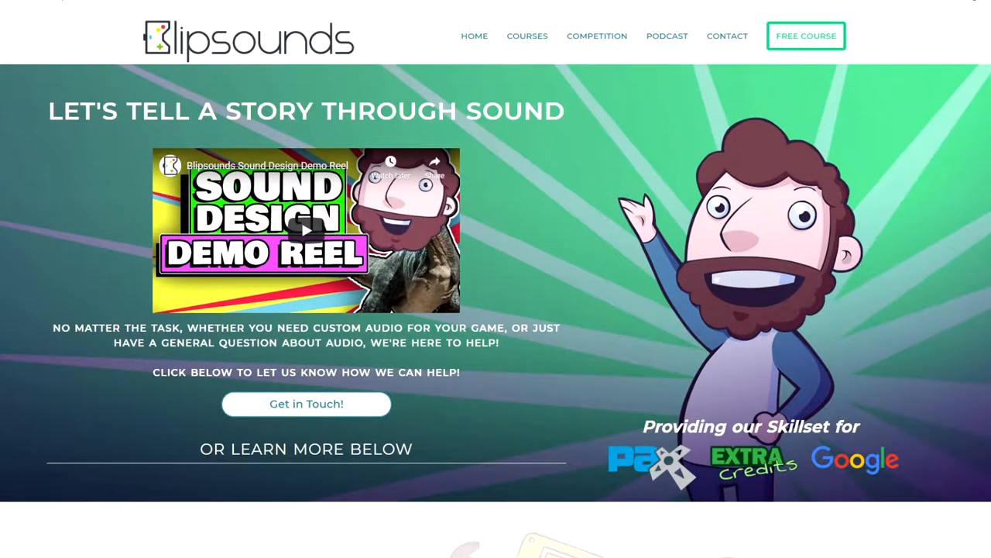
{"action": "scroll", "scroll_direction": "down", "scroll_amount": 3}
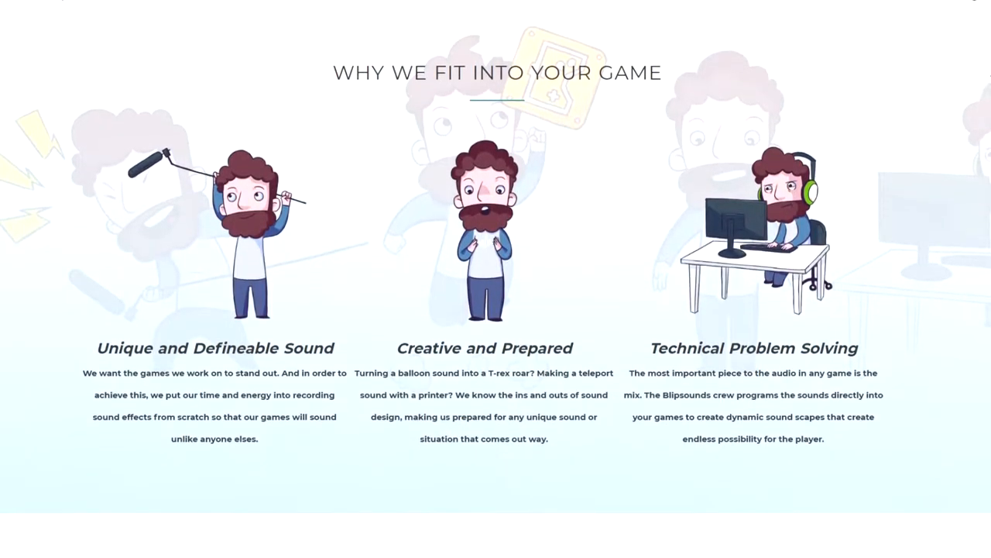
{"action": "scroll", "scroll_direction": "down", "scroll_amount": 3}
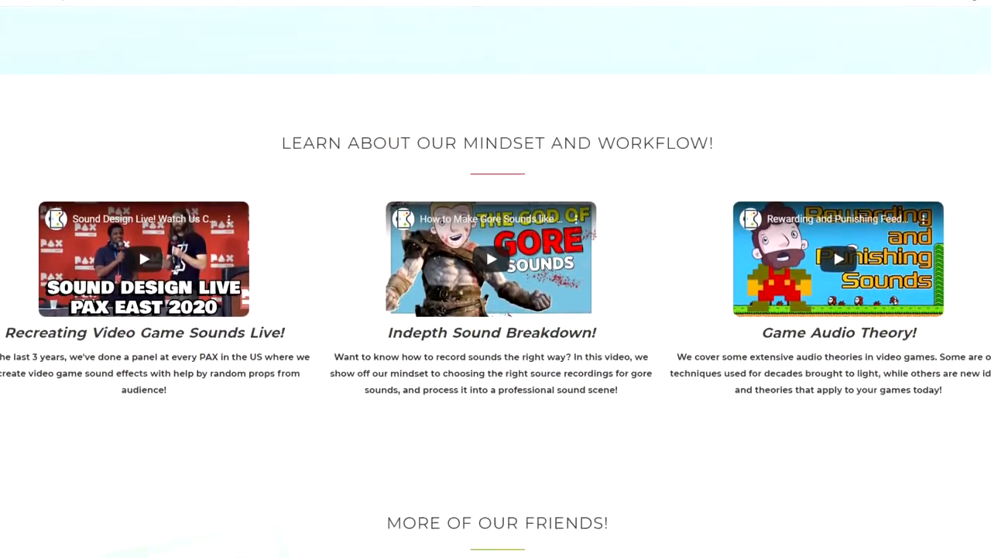